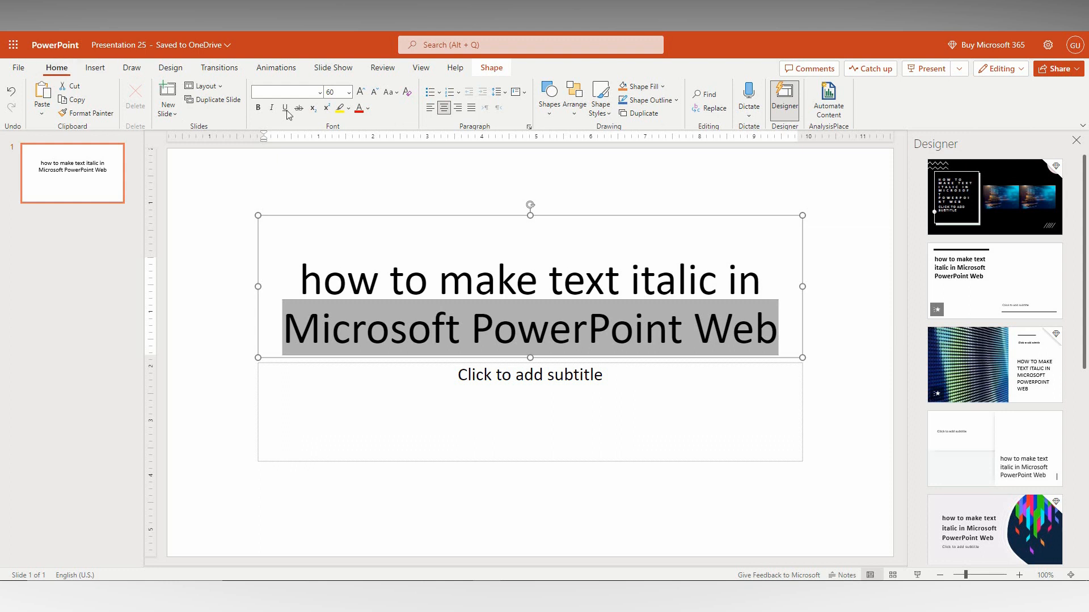
pyautogui.moveTo(379, 317)
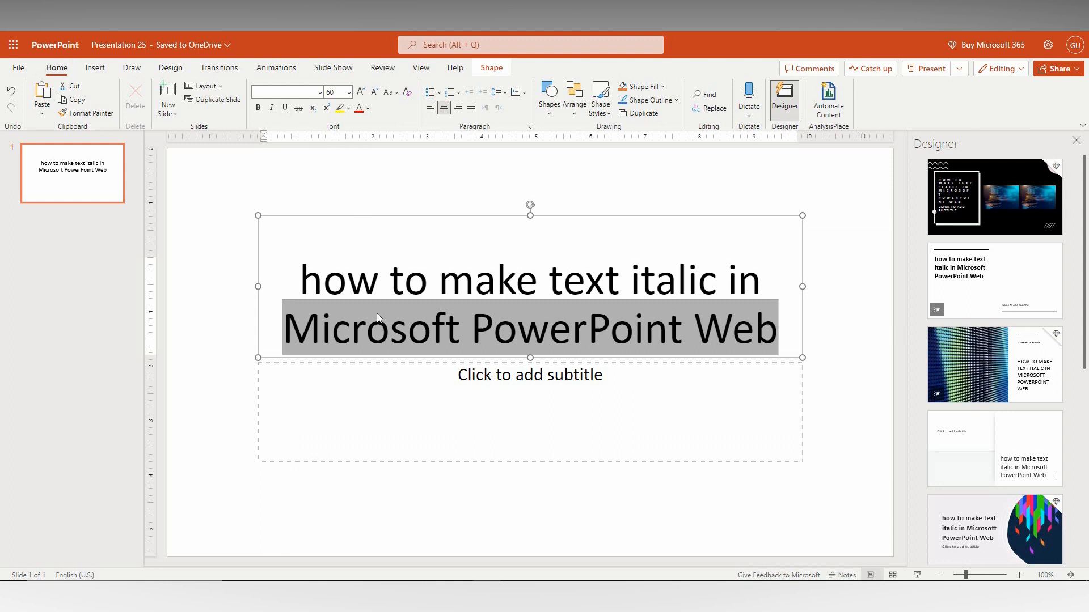
# - Toggle italic on and off on the line 'Microsoft PowerPoint Web' several times, ending italic
pyautogui.rightClick(379, 319)
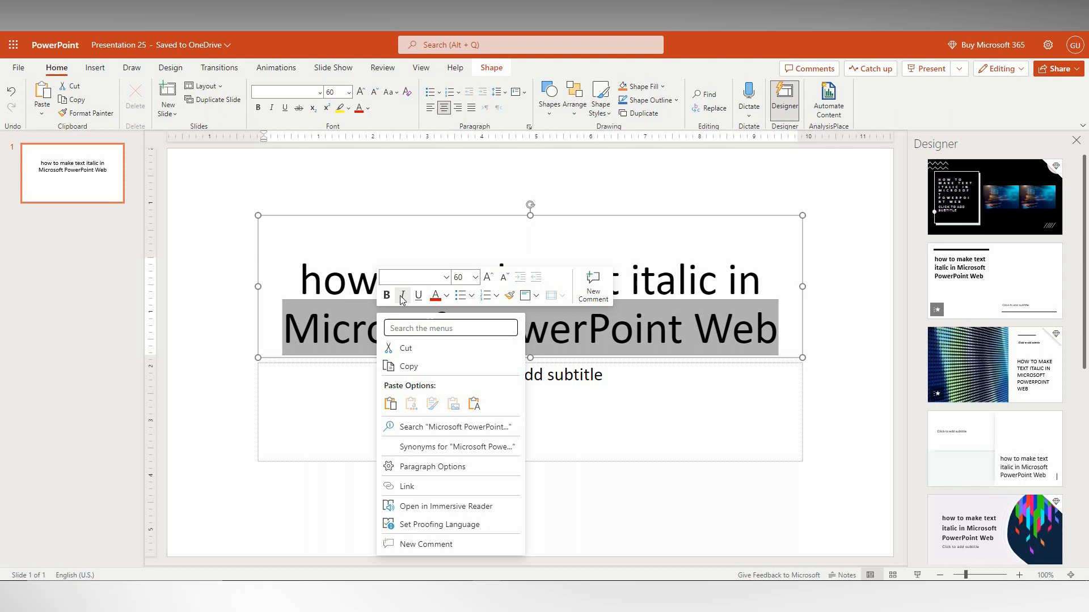
pyautogui.moveTo(403, 295)
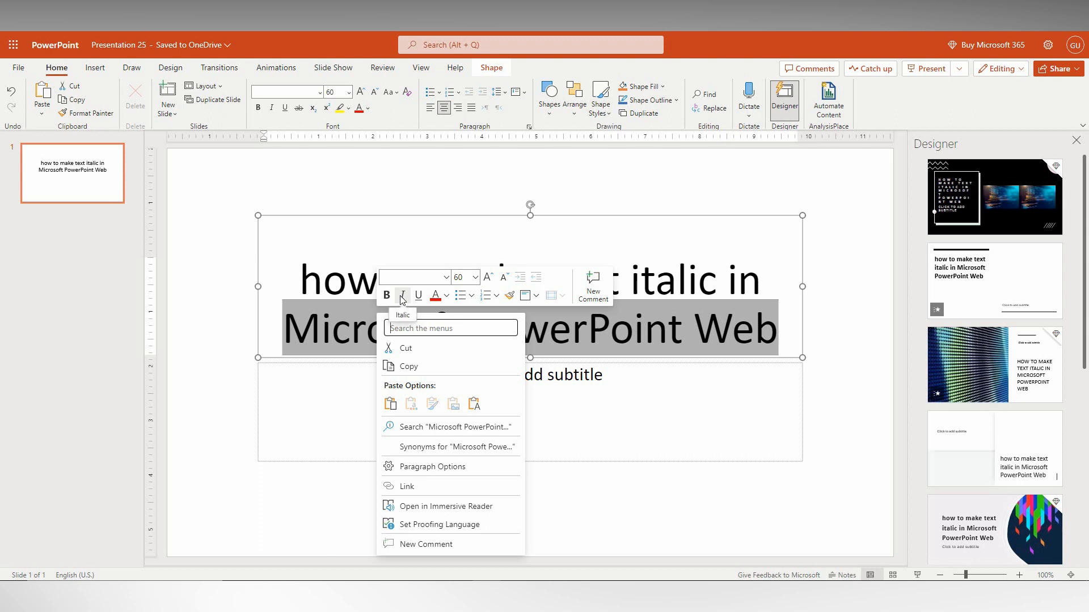
pyautogui.click(401, 295)
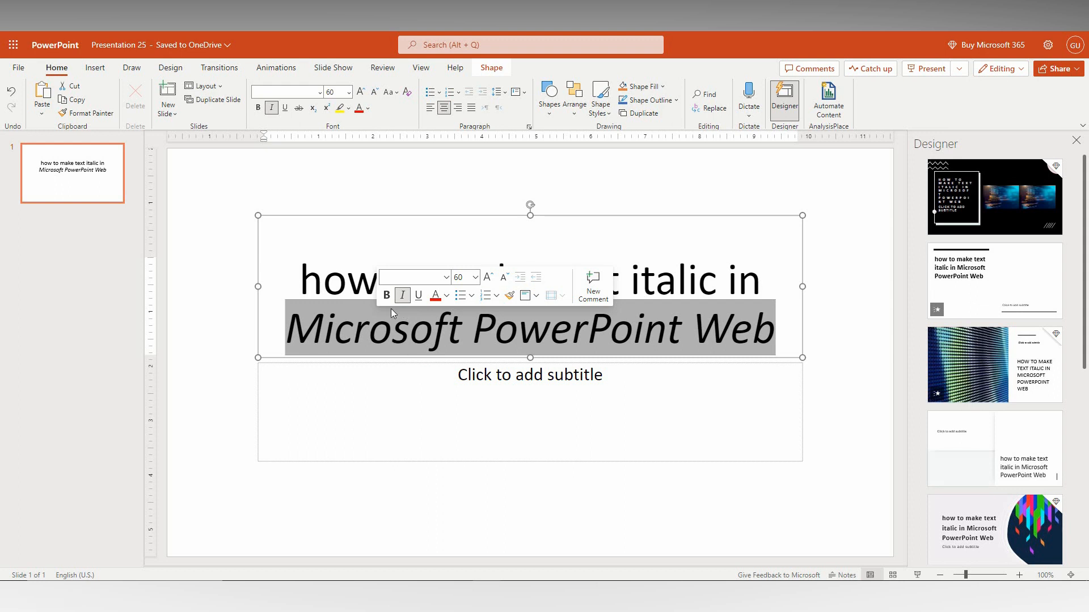
pyautogui.click(271, 109)
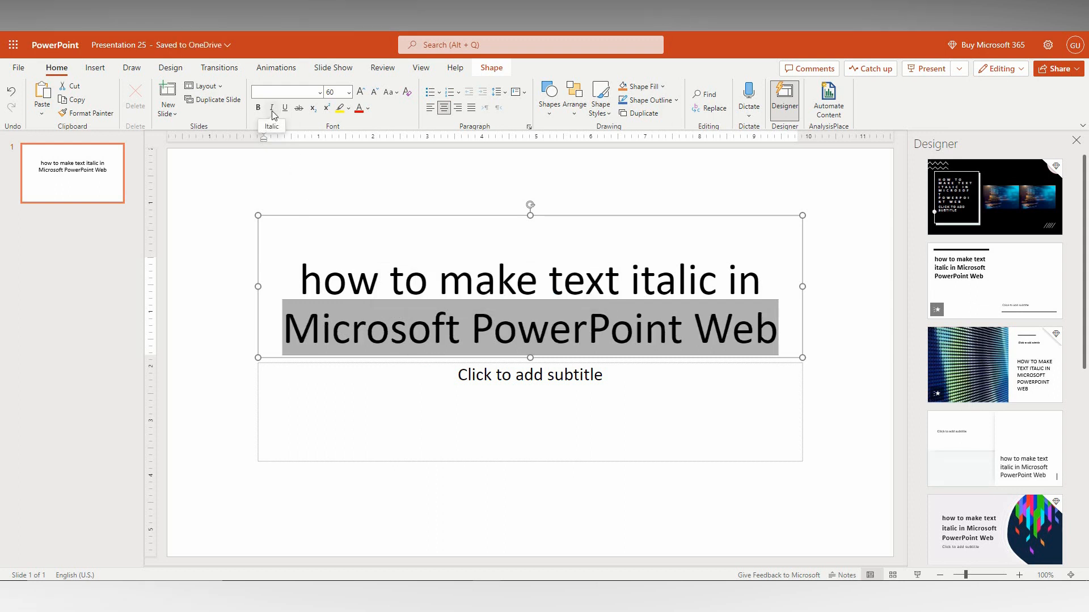
pyautogui.click(271, 109)
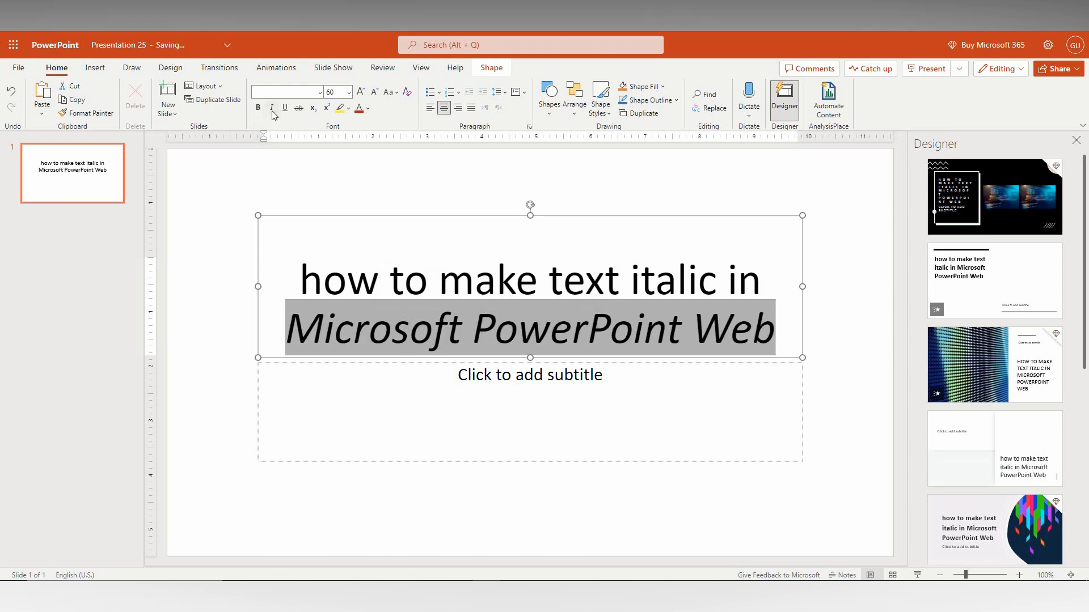
pyautogui.click(272, 109)
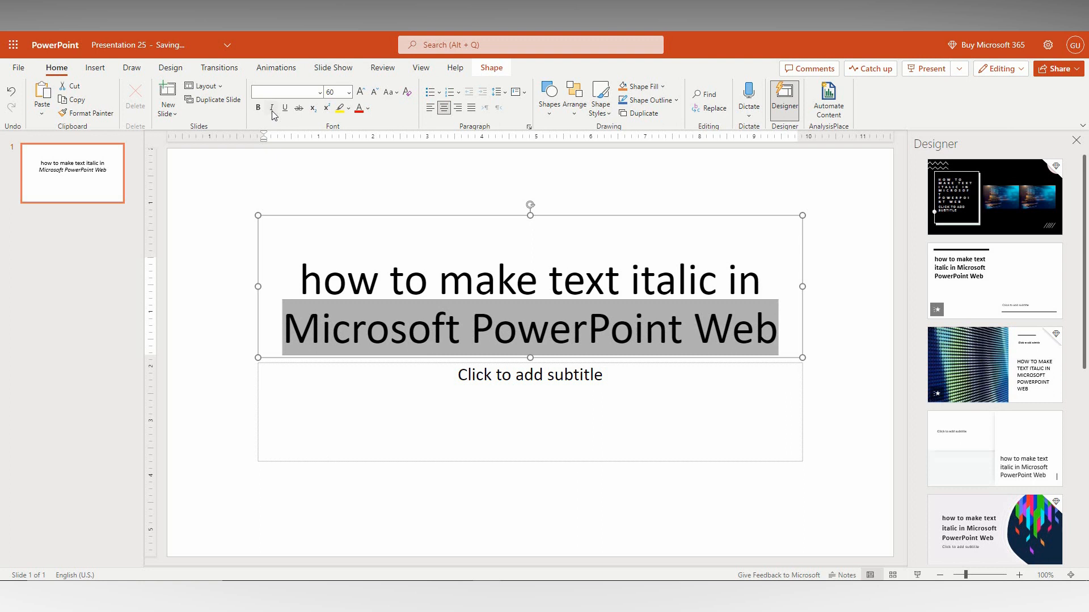
pyautogui.click(271, 108)
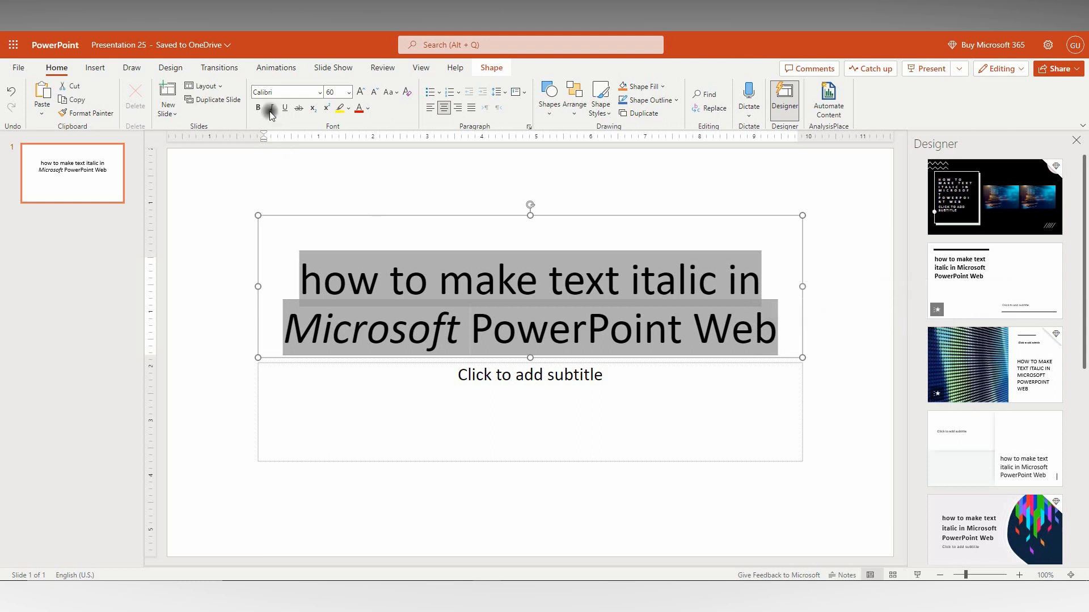
# - Italicize the whole two-line title and deselect the text box to show the result
pyautogui.click(271, 109)
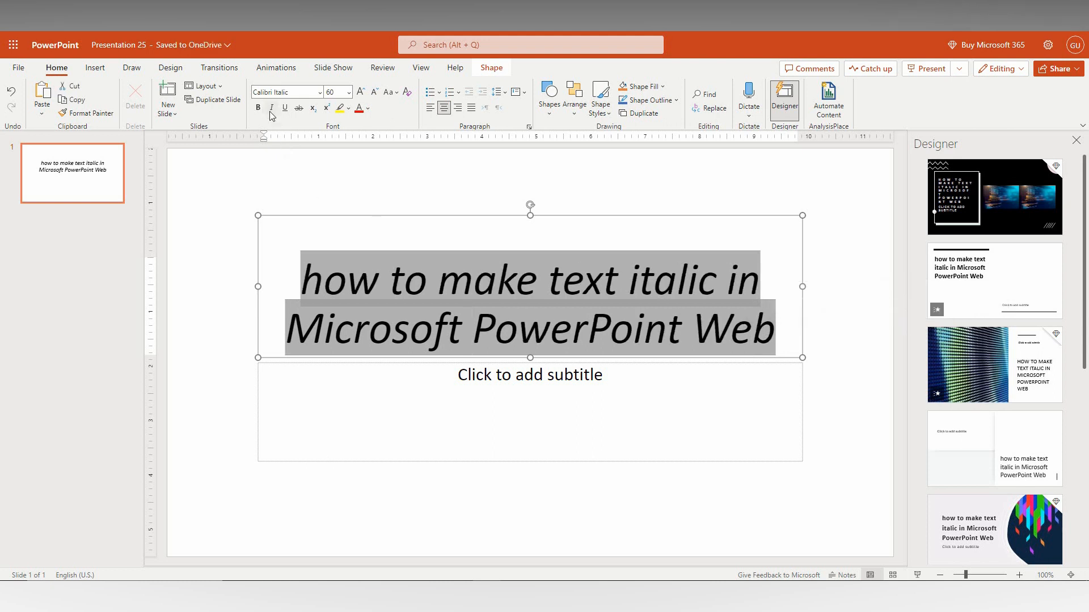
pyautogui.click(271, 108)
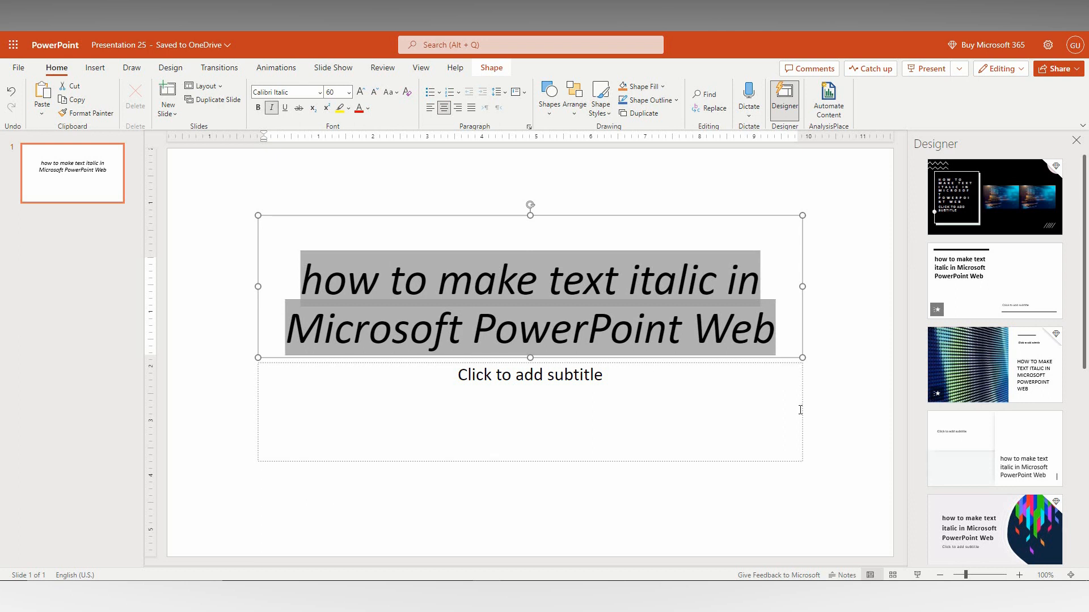
pyautogui.click(831, 350)
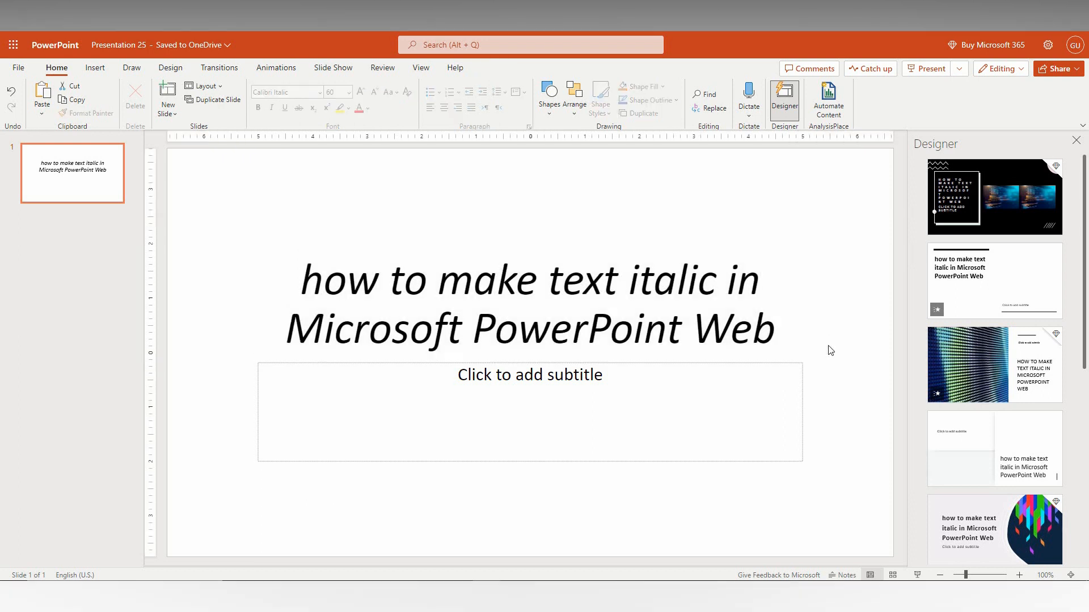